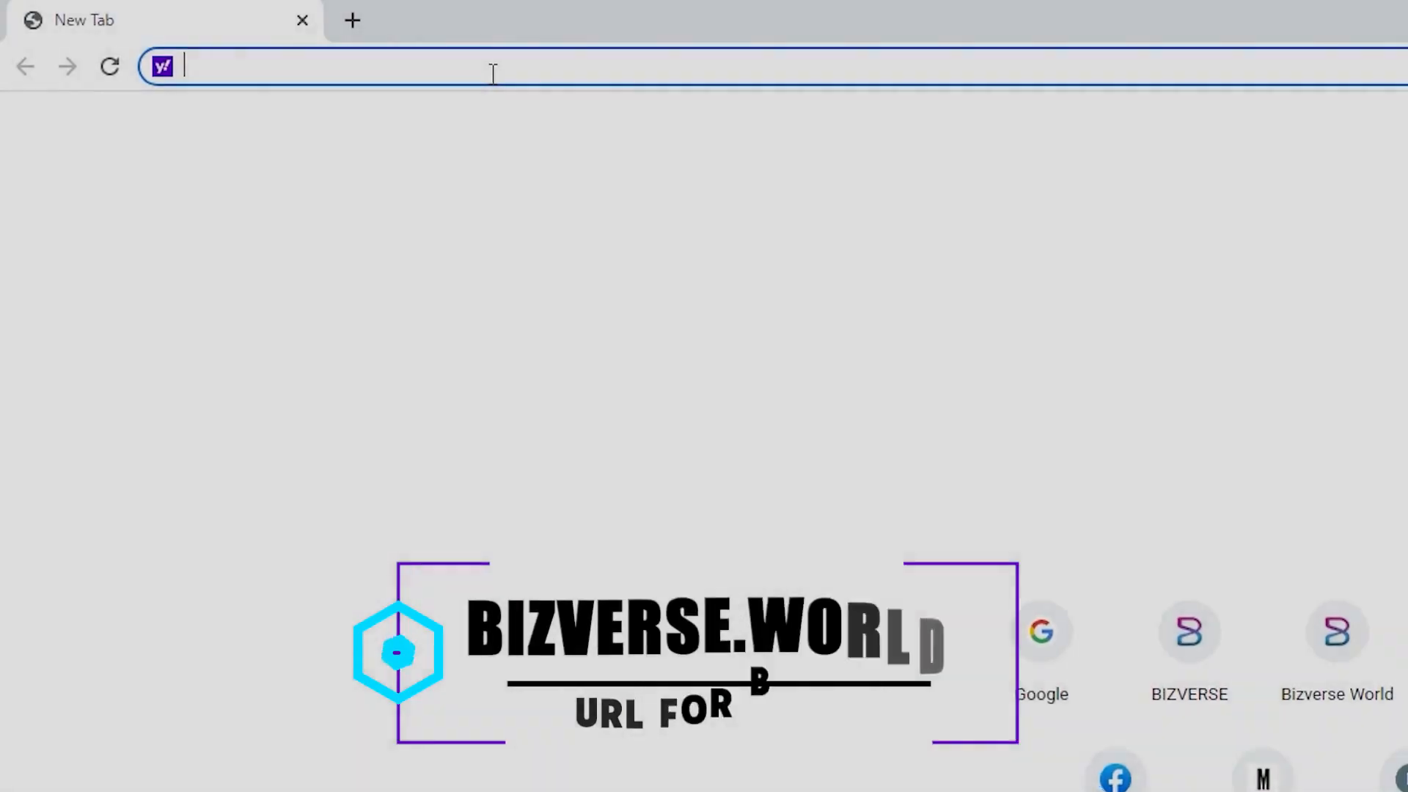
Step: Go to bizverse.world and begin signing in from the site
type("bizverse.world")
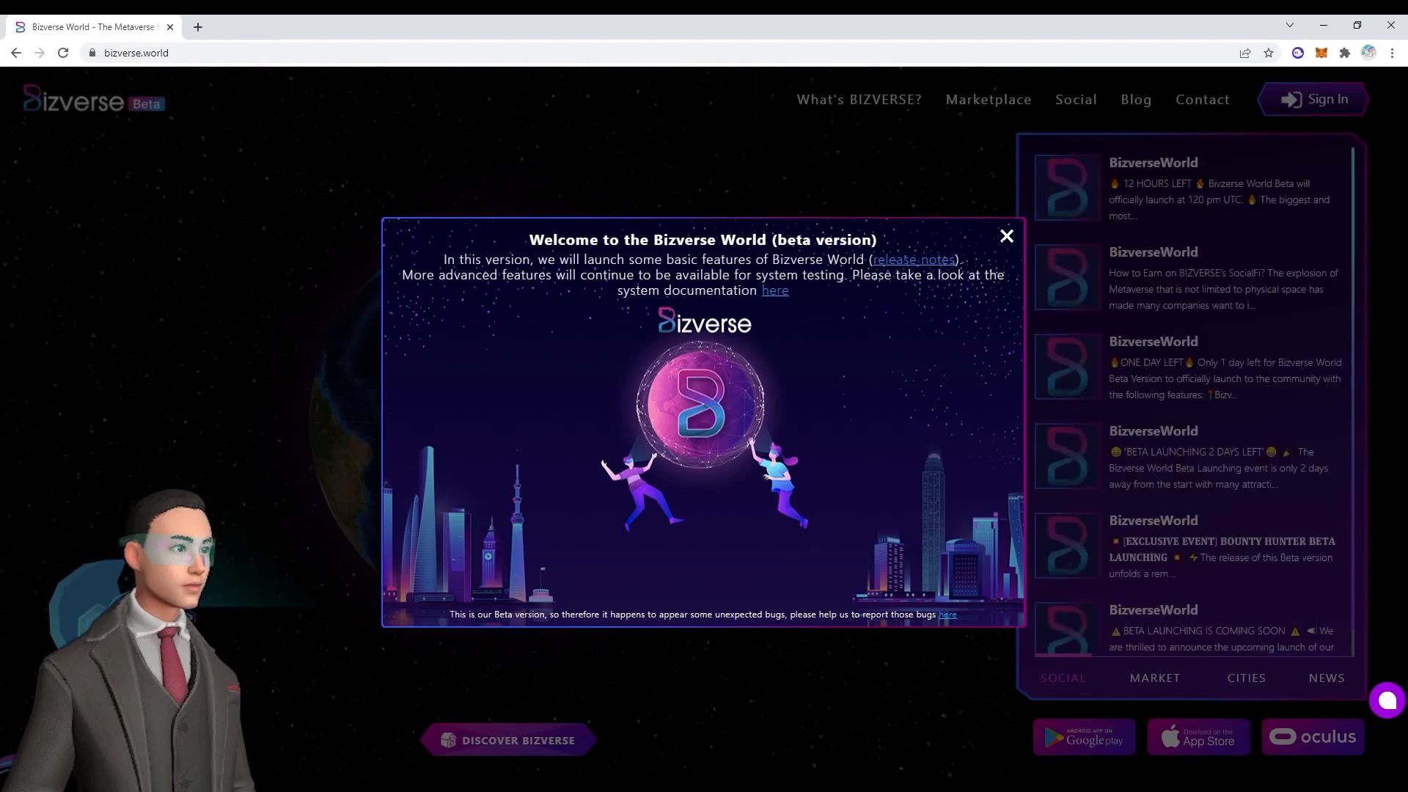
left_click(1005, 235)
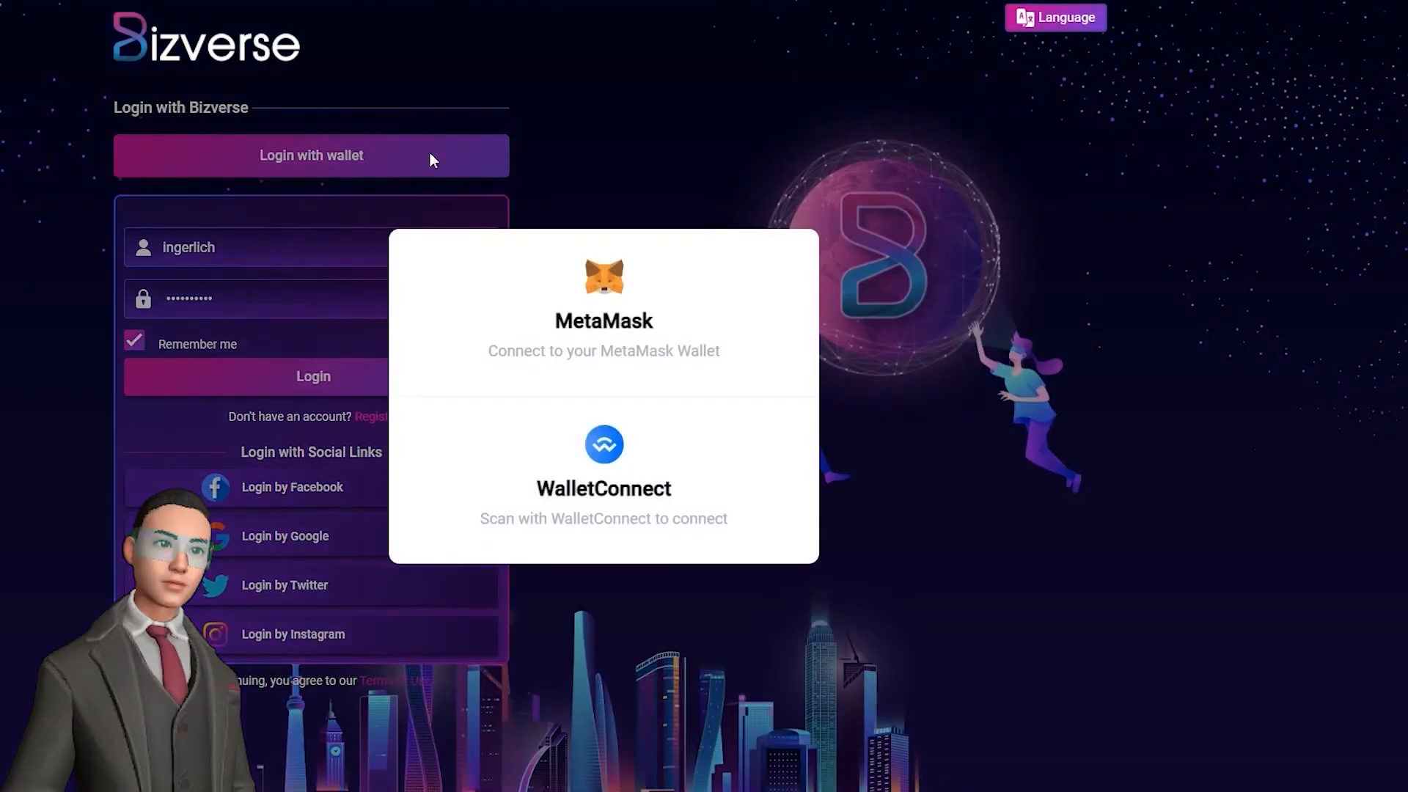
mouse_move(569, 268)
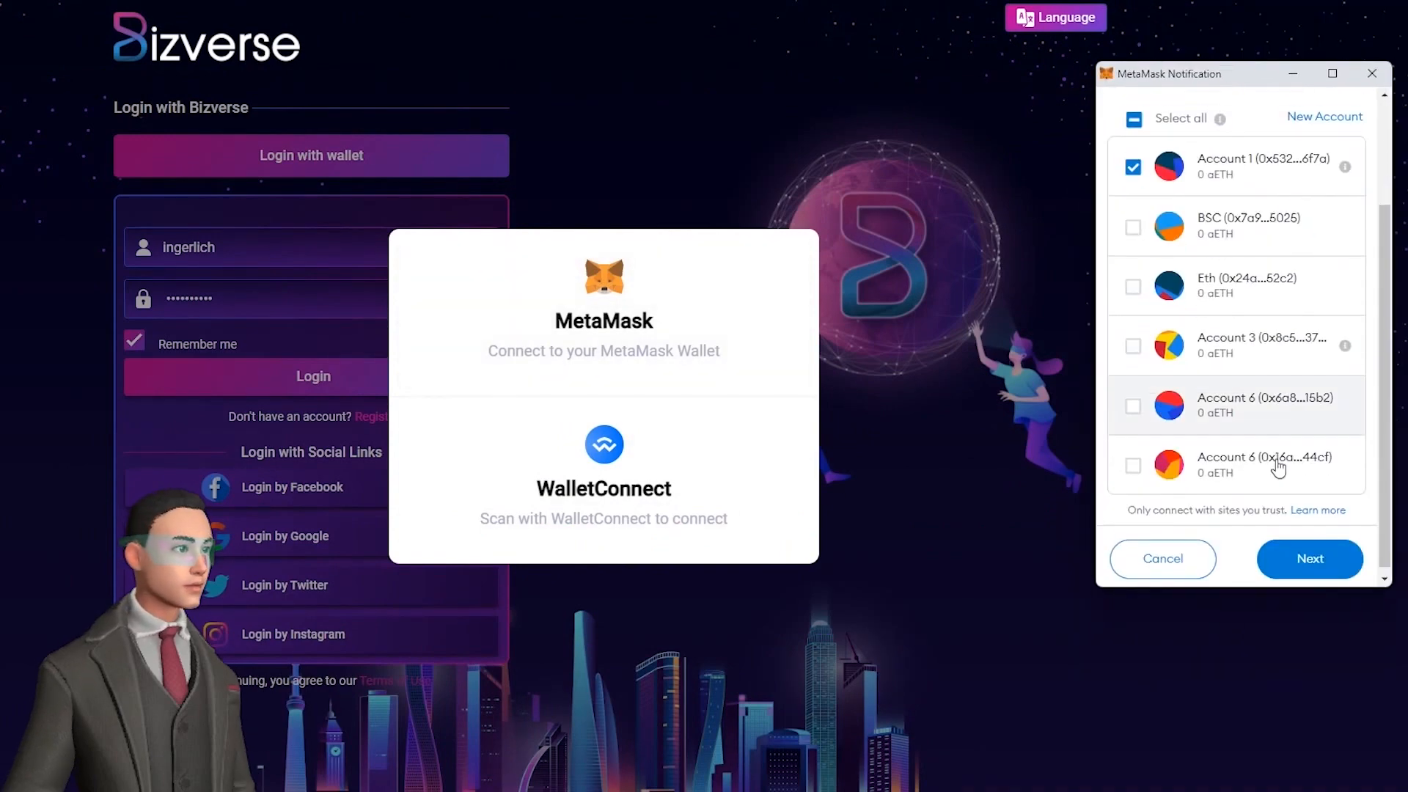
Step: Log in with MetaMask using Account 1 and approve the signature request
left_click(1308, 559)
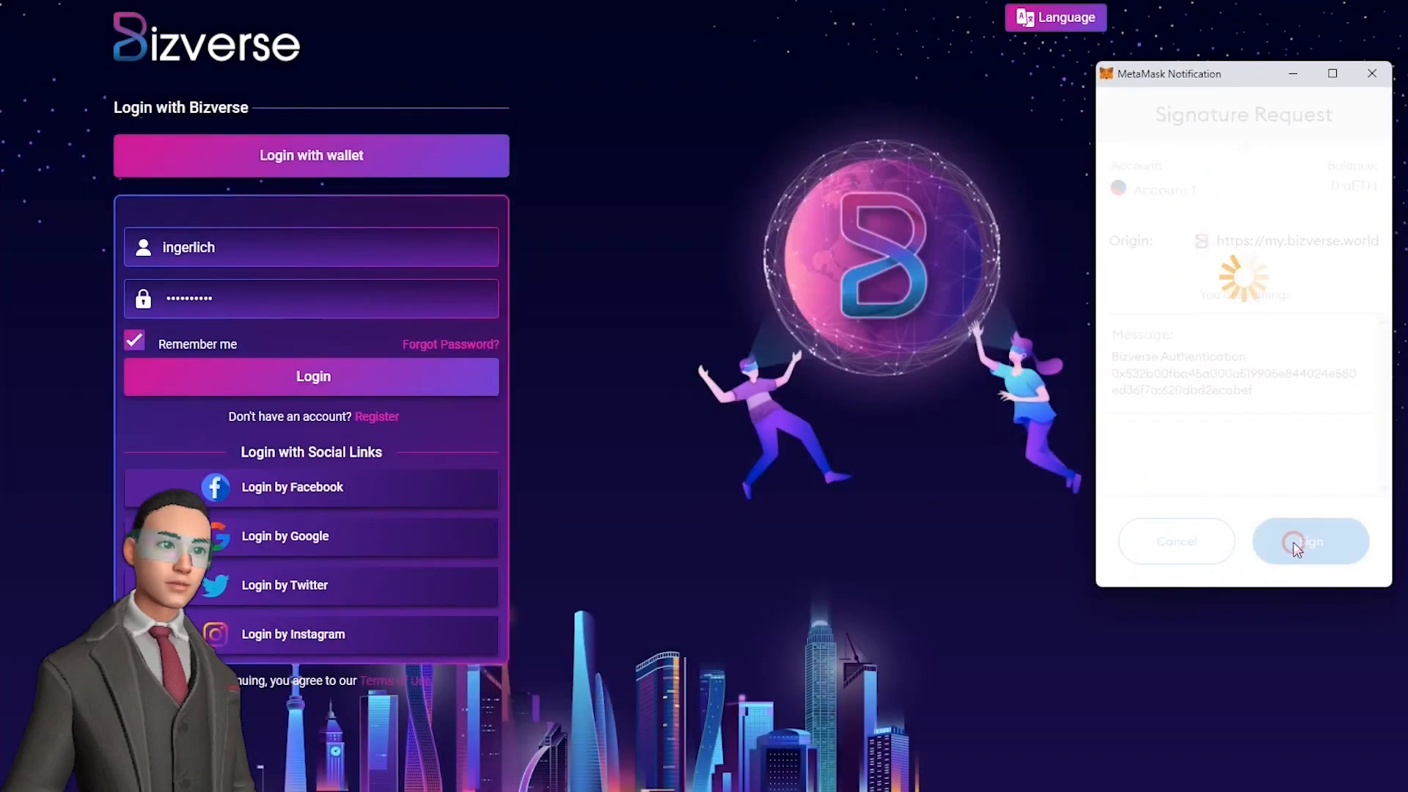
left_click(1309, 541)
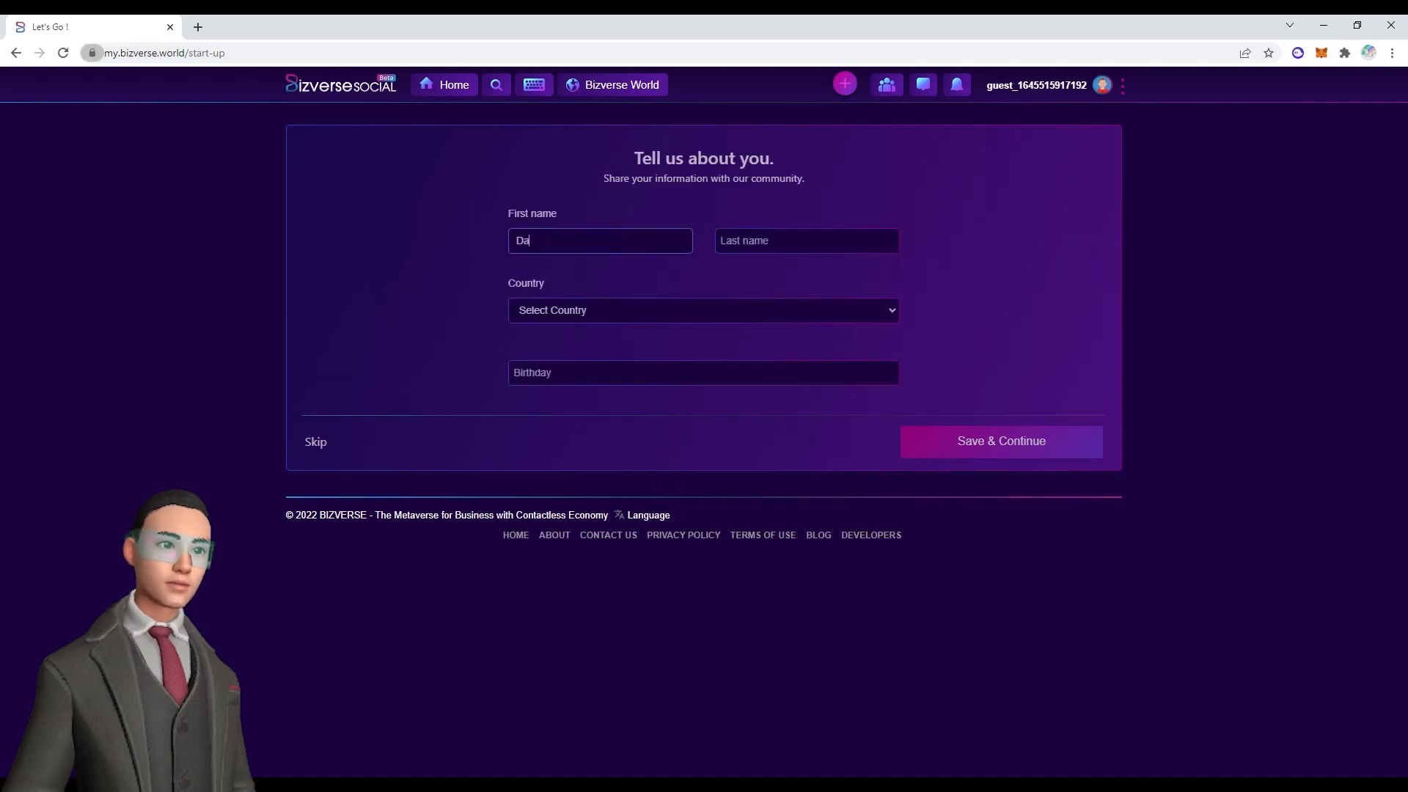
Step: Enter last name 'Huynh', choose the country, and save the profile details
type("Huynh")
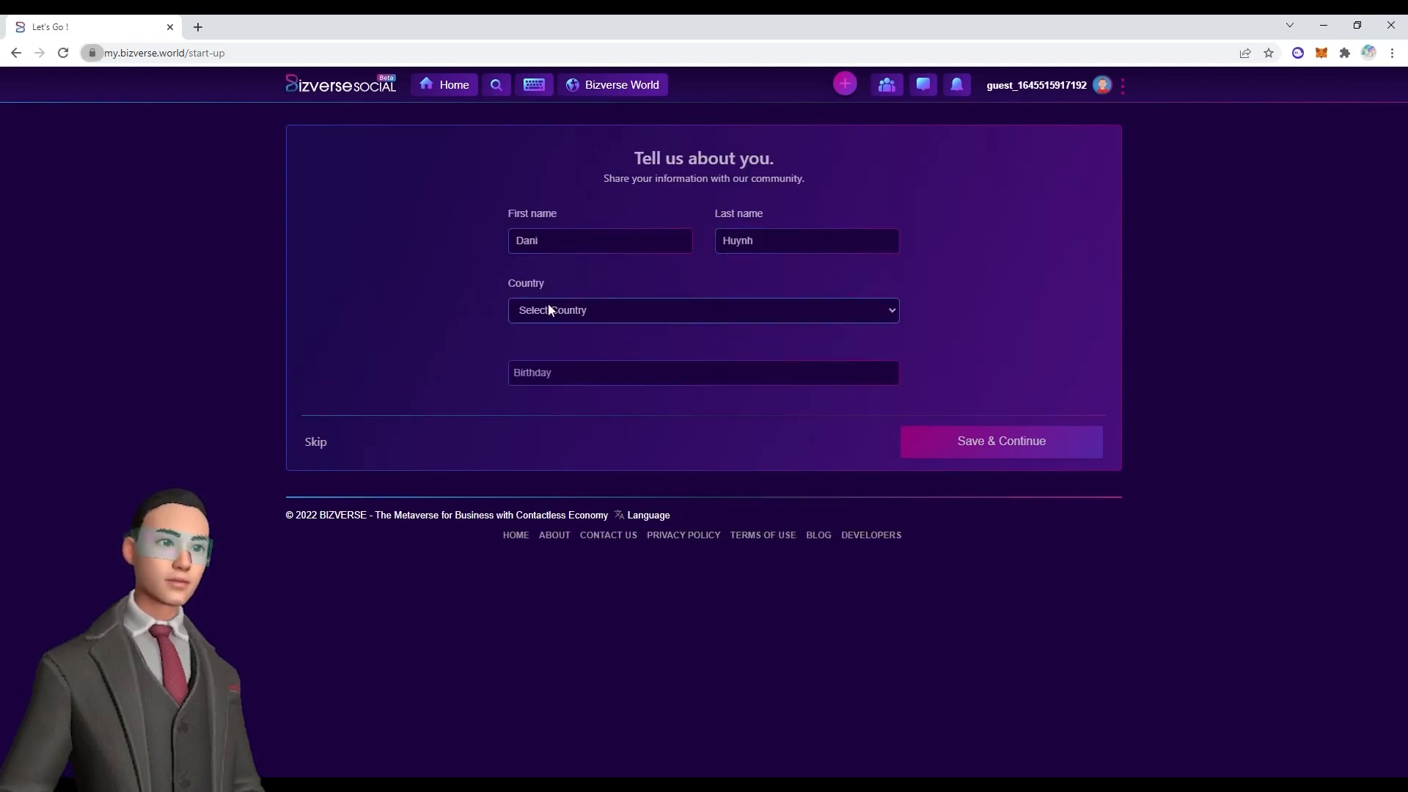
left_click(1000, 440)
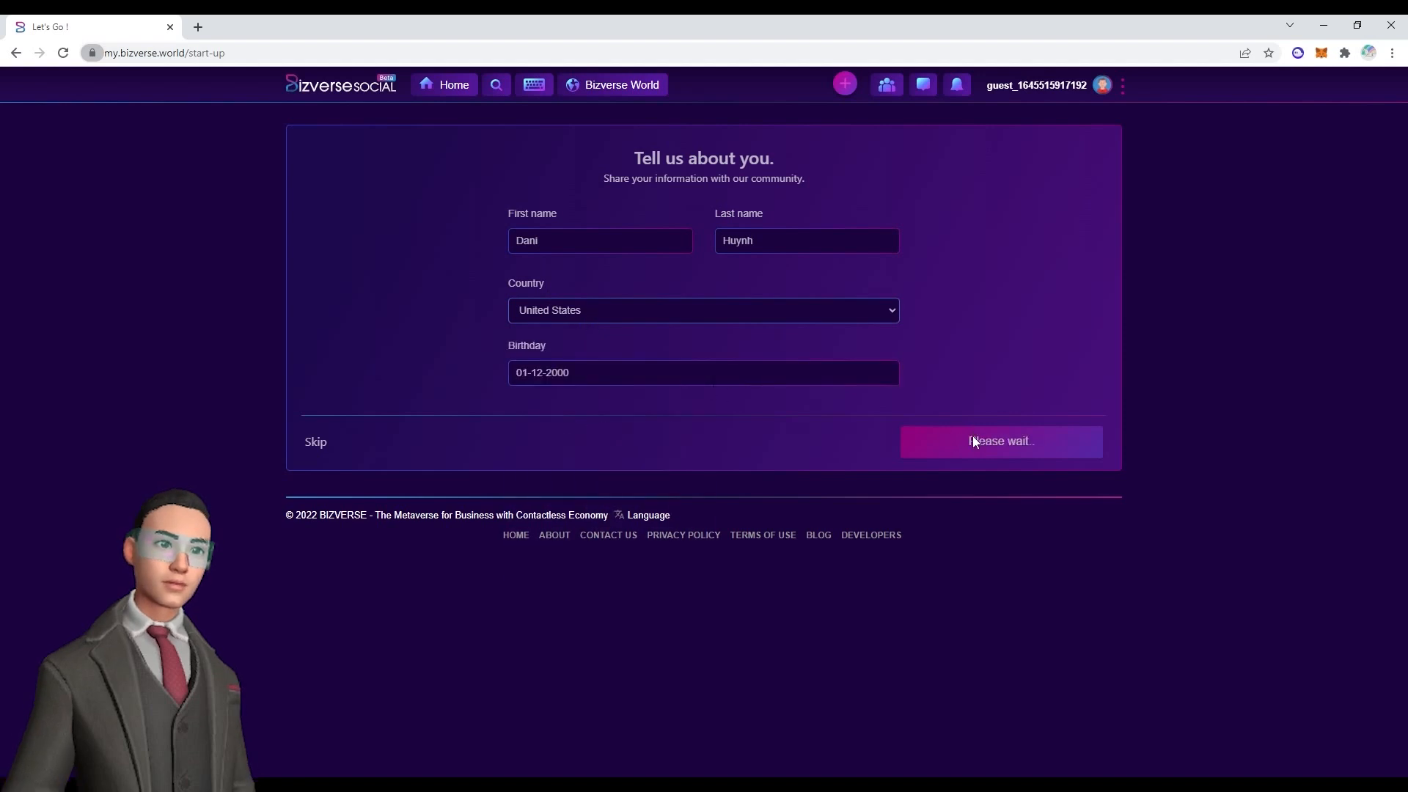
left_click(1000, 441)
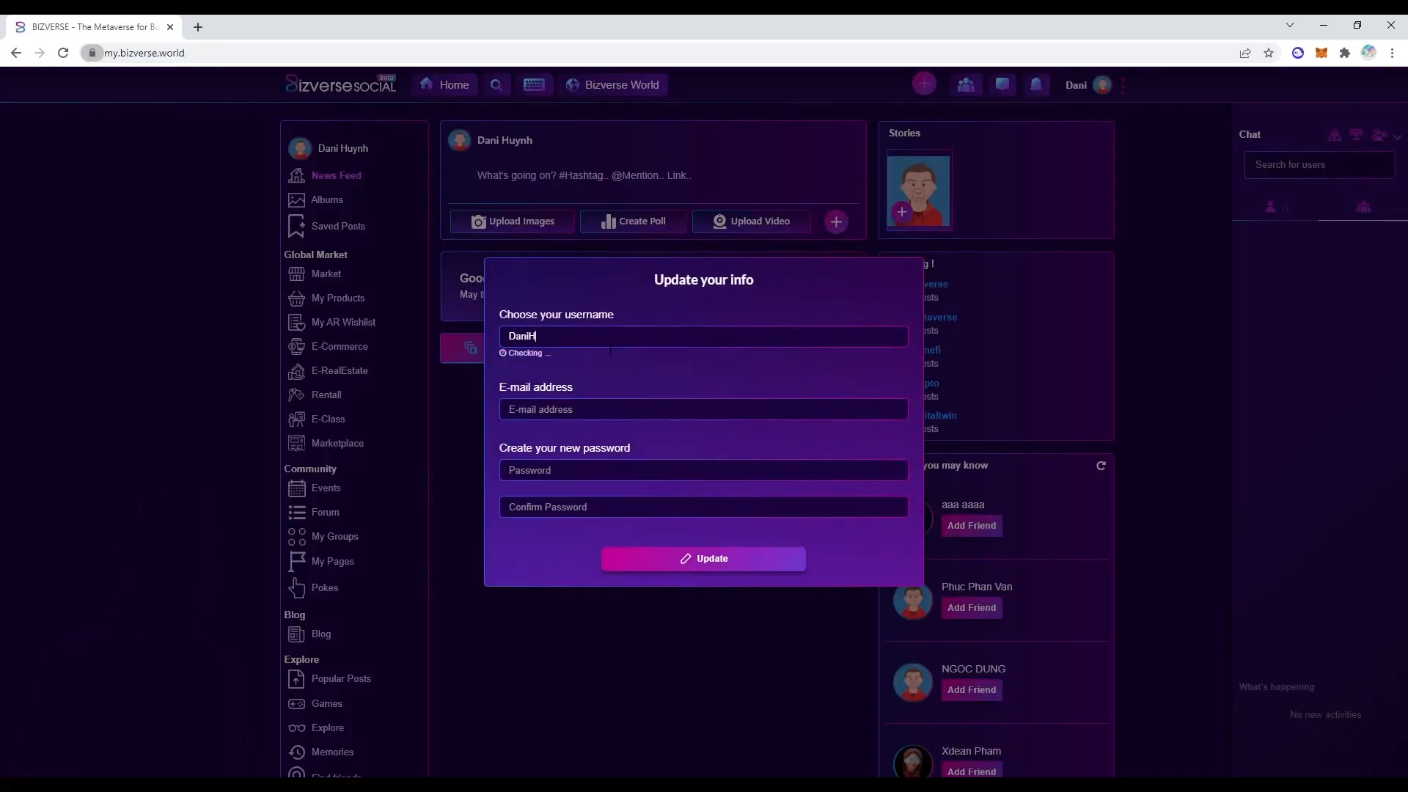
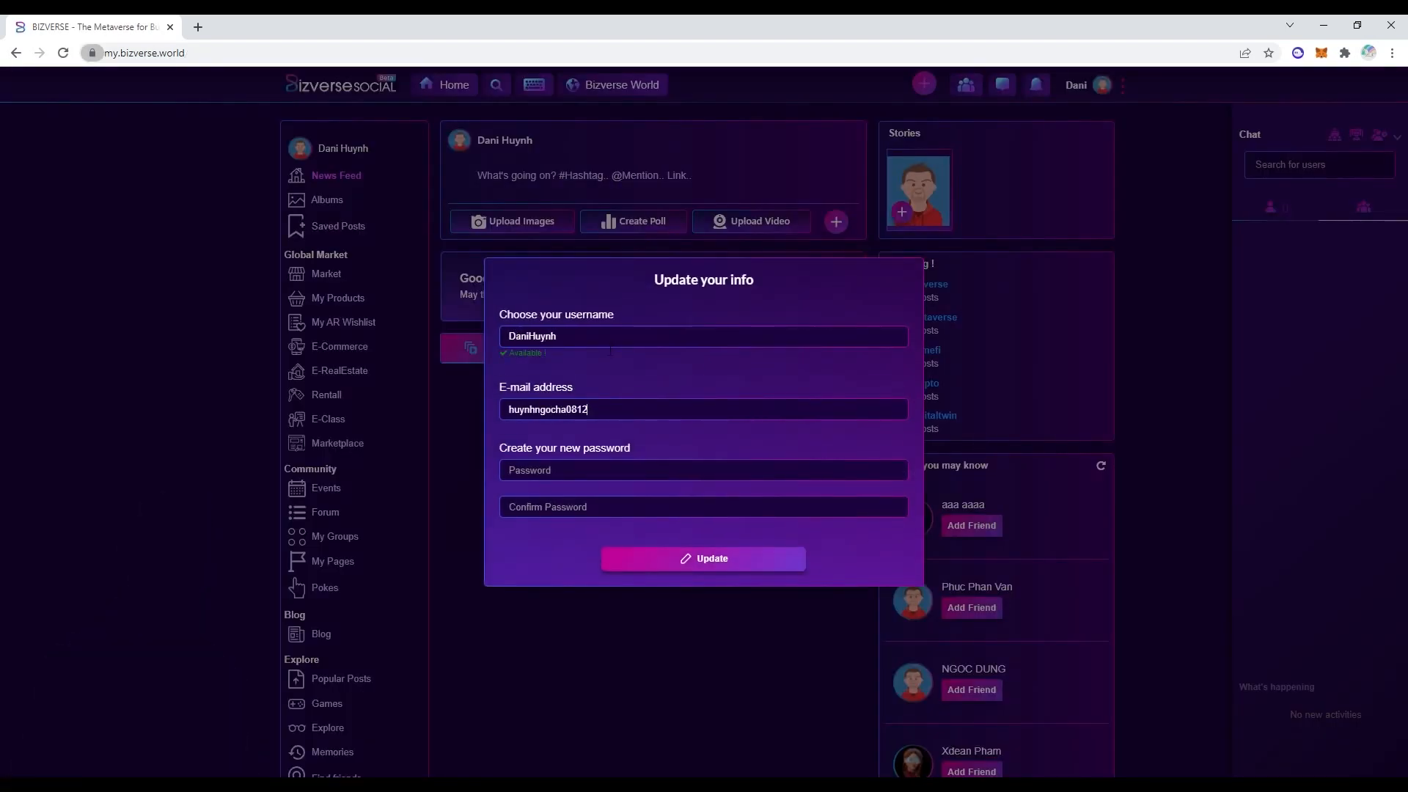
type("password")
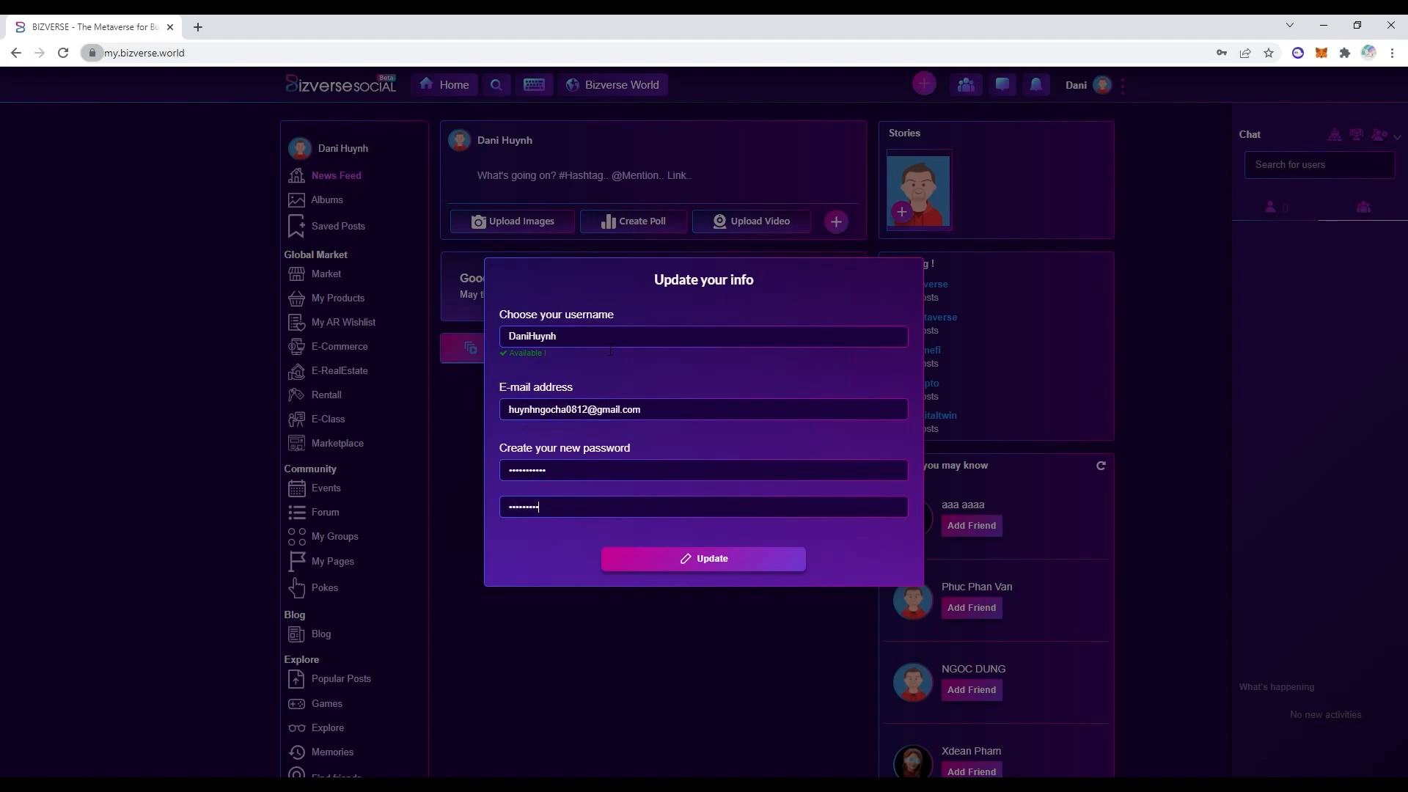
left_click(704, 558)
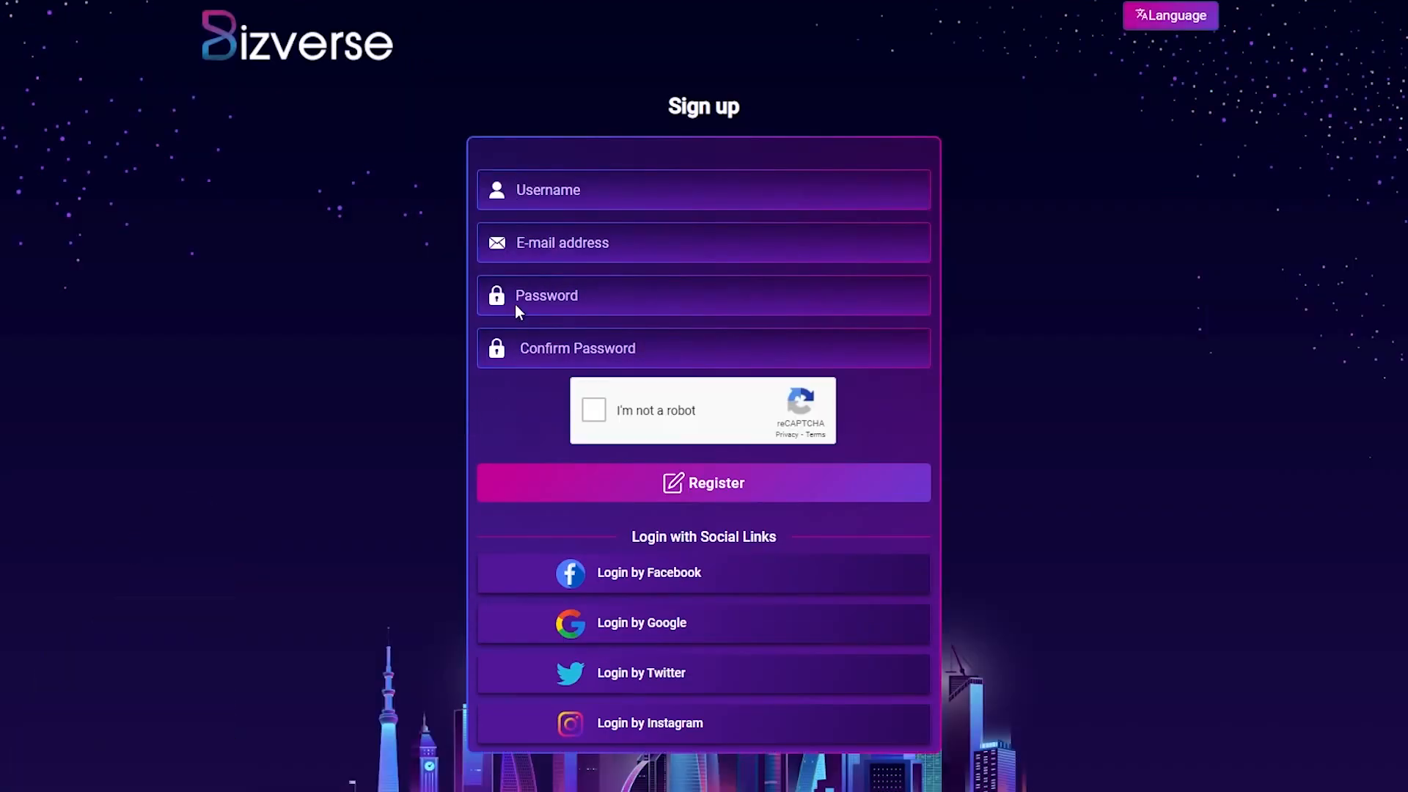
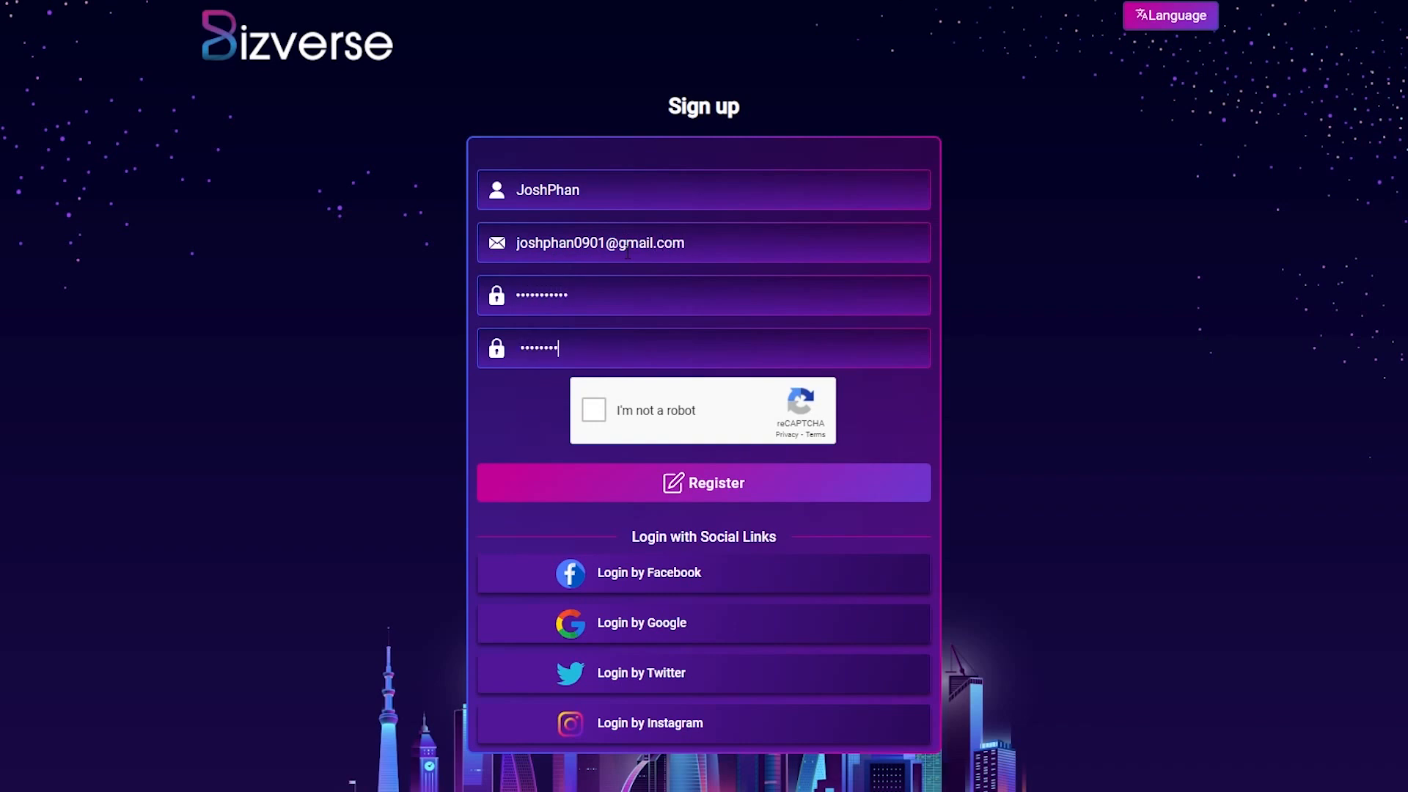
left_click(593, 409)
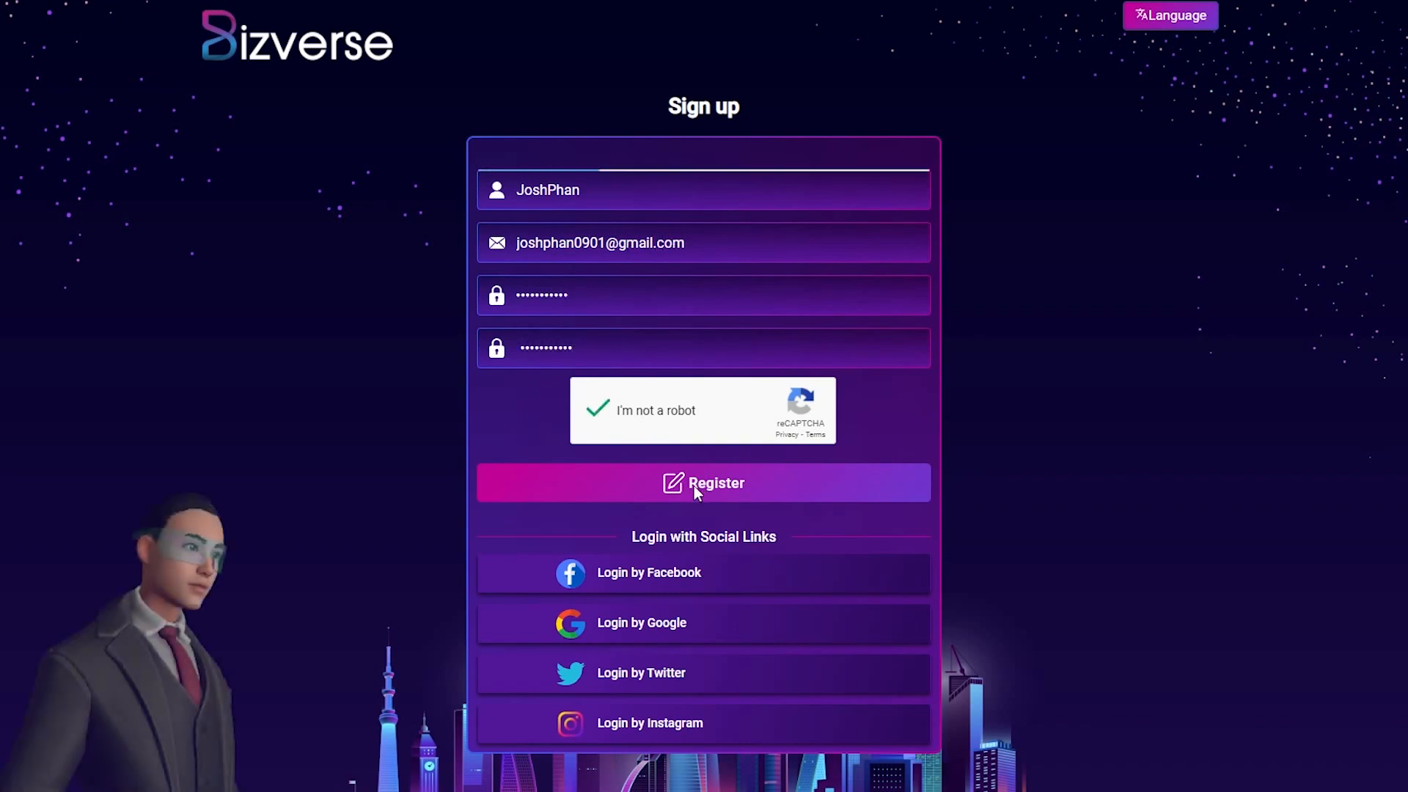
left_click(703, 482)
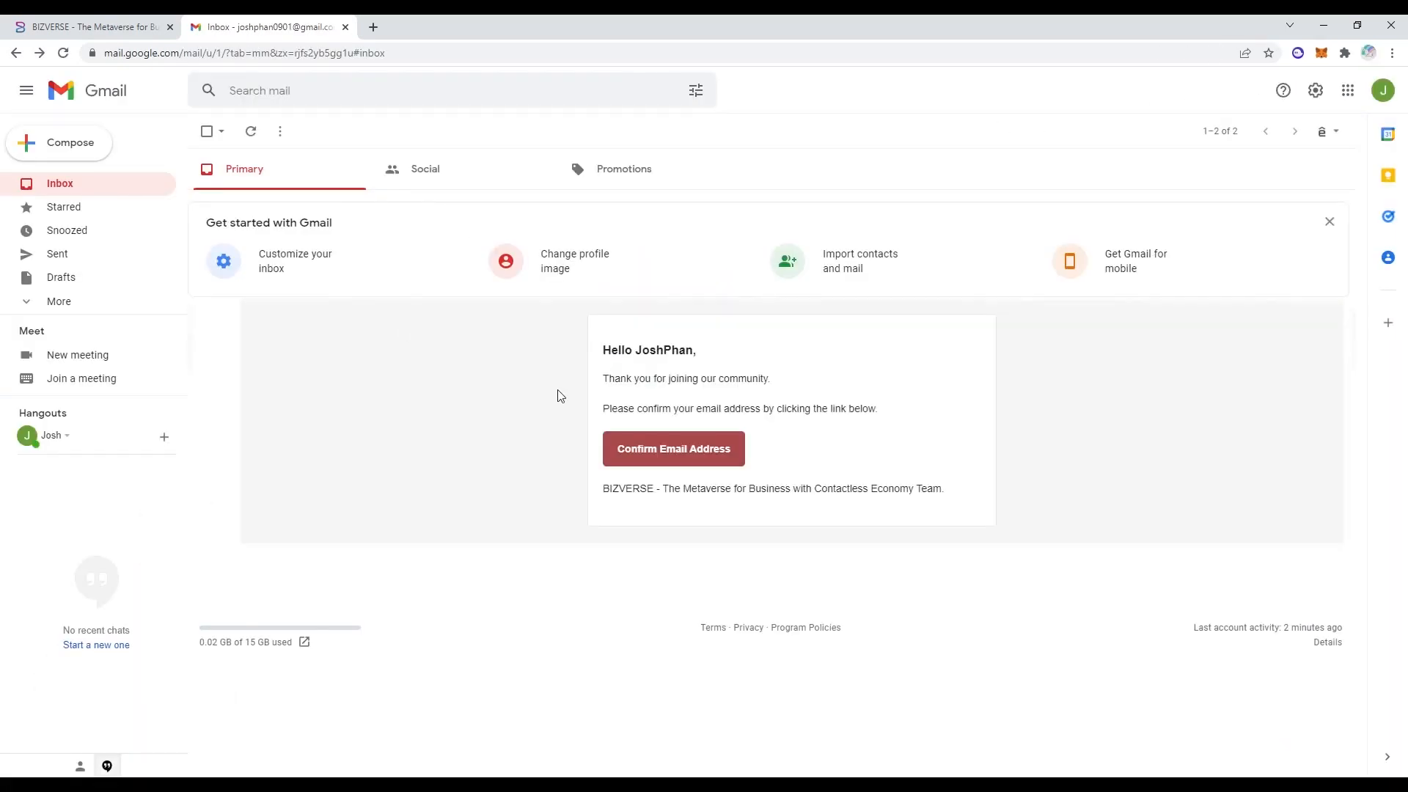
Step: Confirm the e-mail from the Gmail activation message and save the profile details
left_click(672, 449)
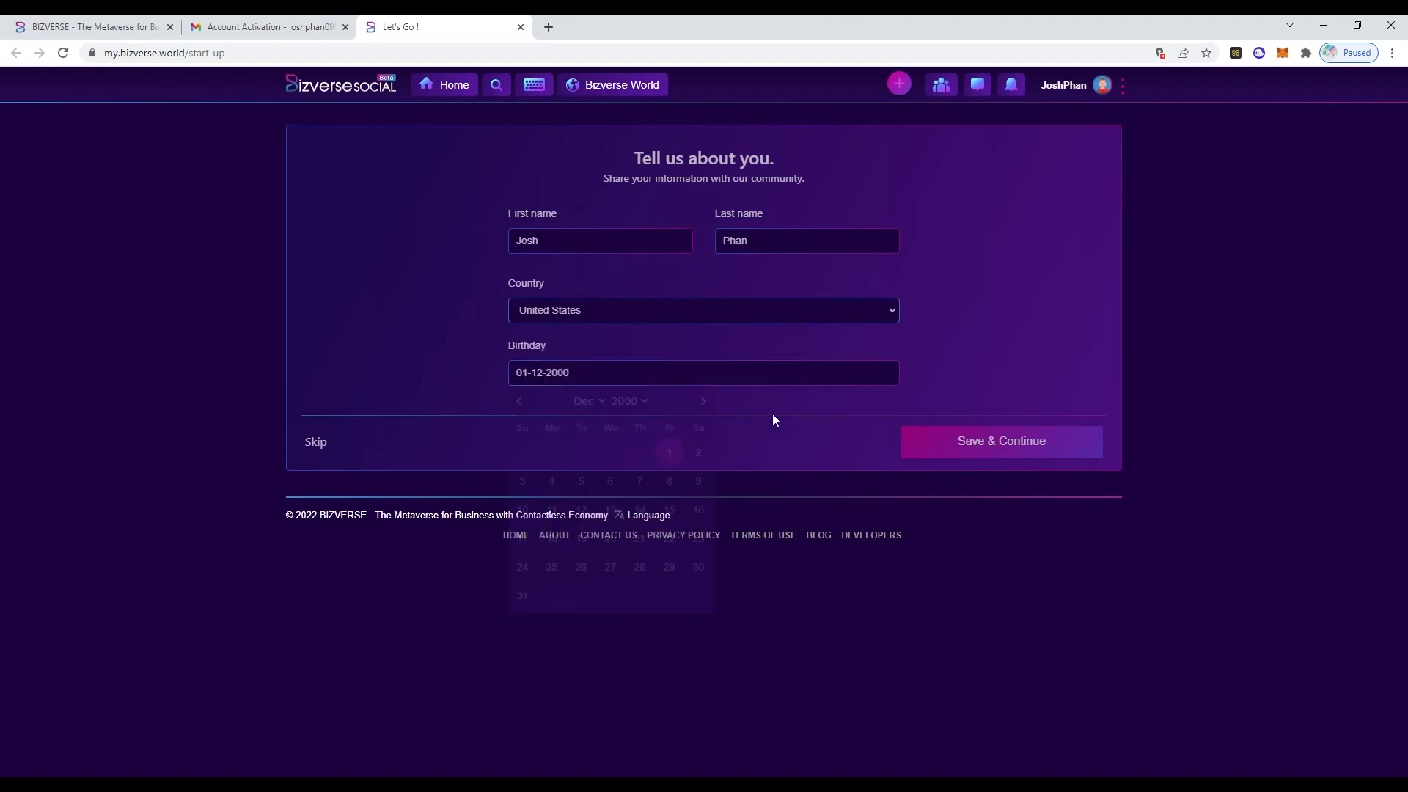
left_click(1000, 441)
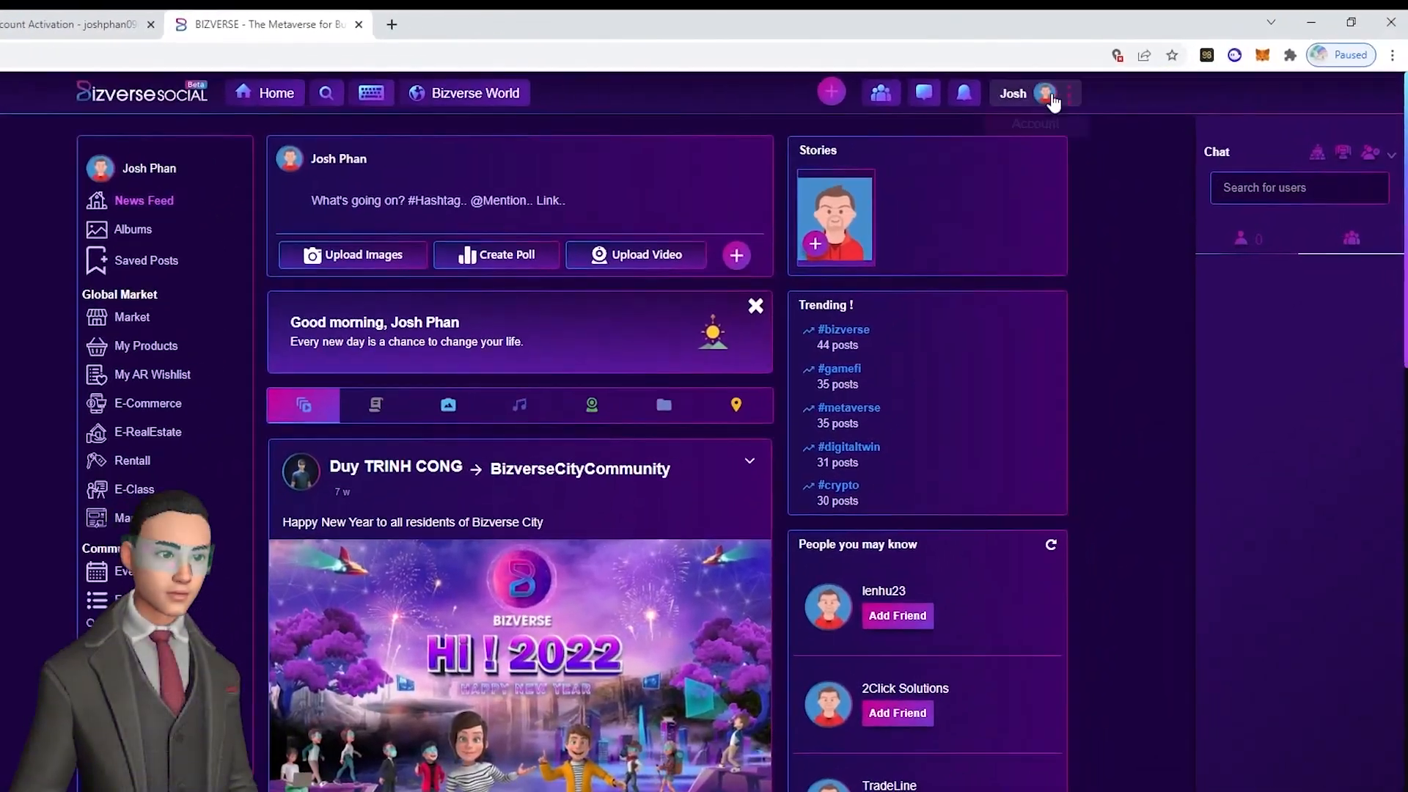
Step: In Settings, start a Full Body 3D Character with masculine body and a starting avatar
left_click(1045, 92)
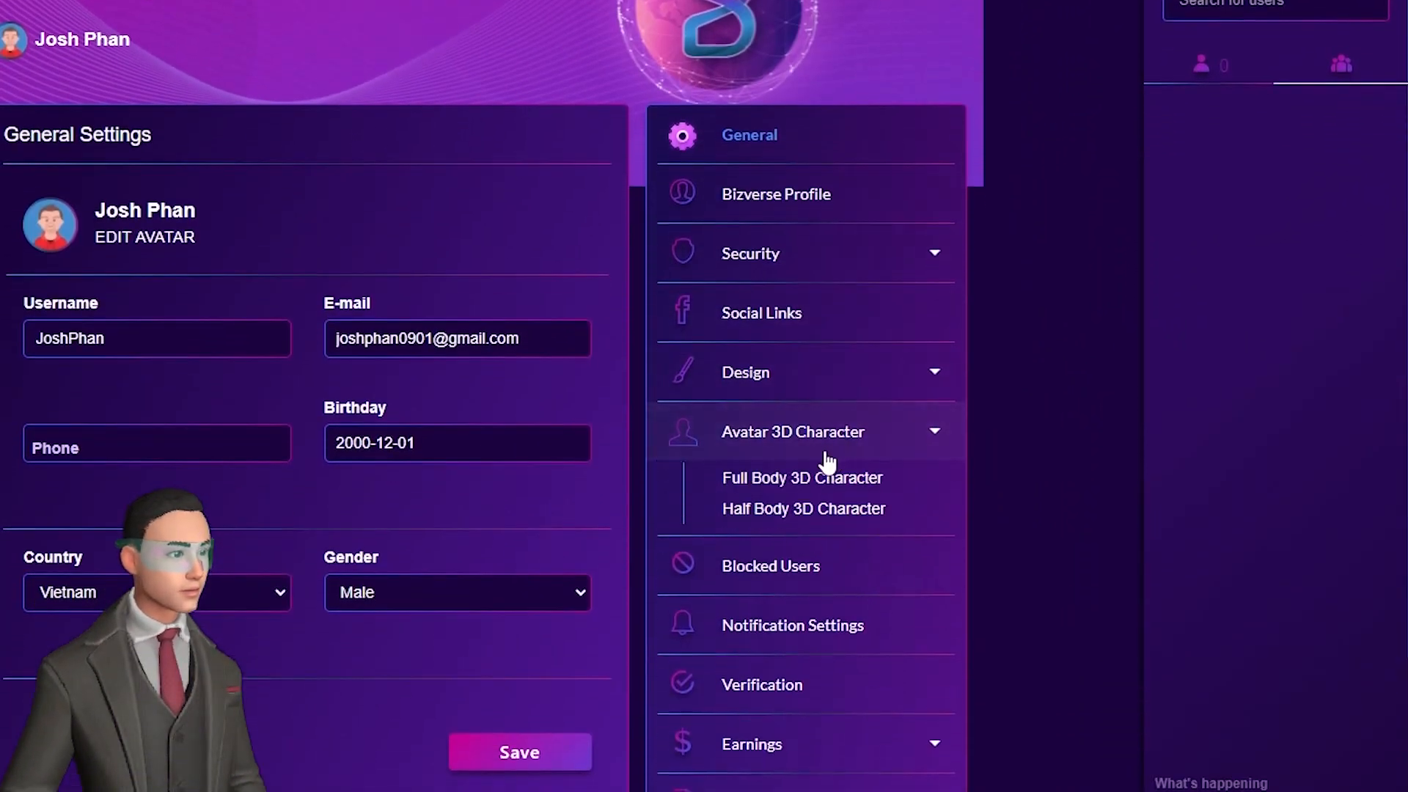
left_click(801, 477)
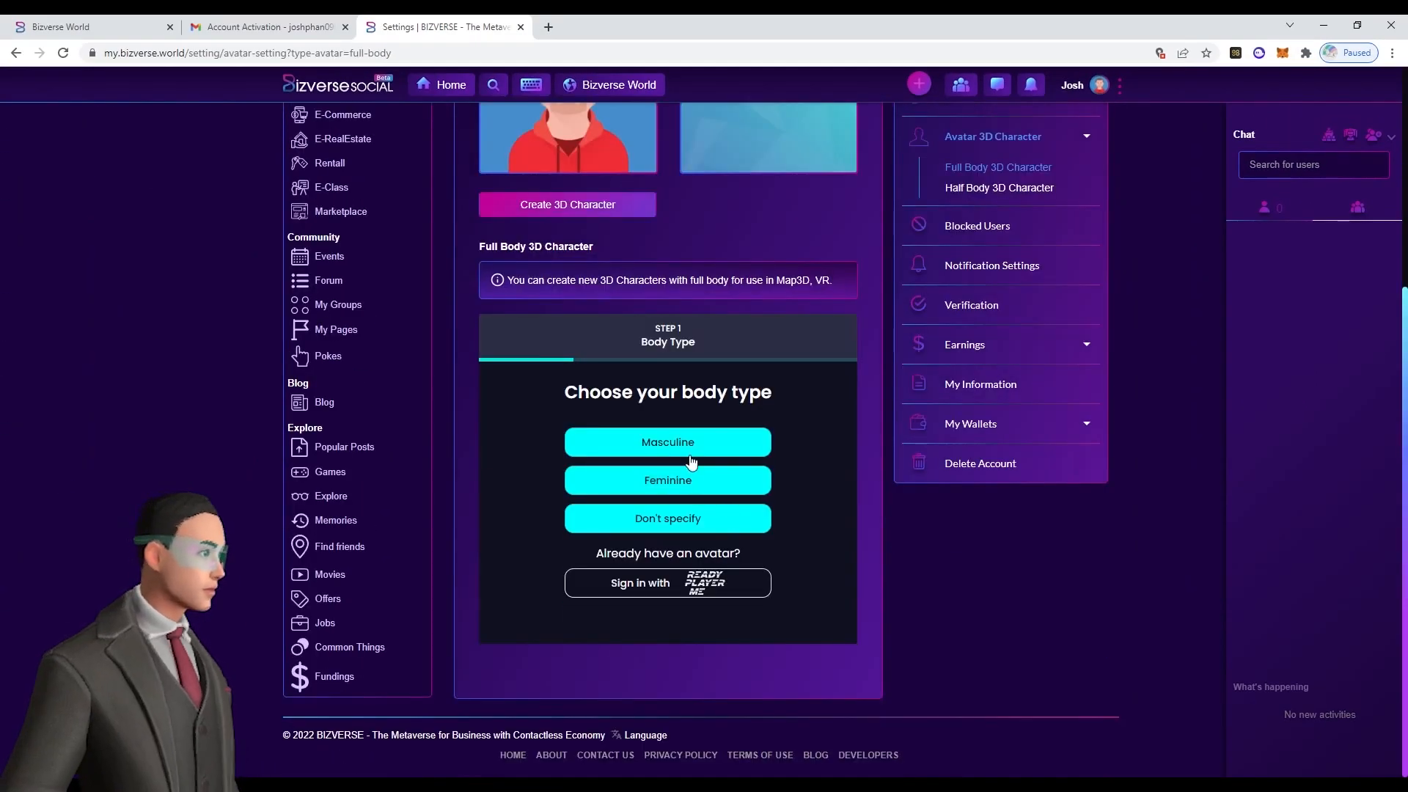
left_click(667, 442)
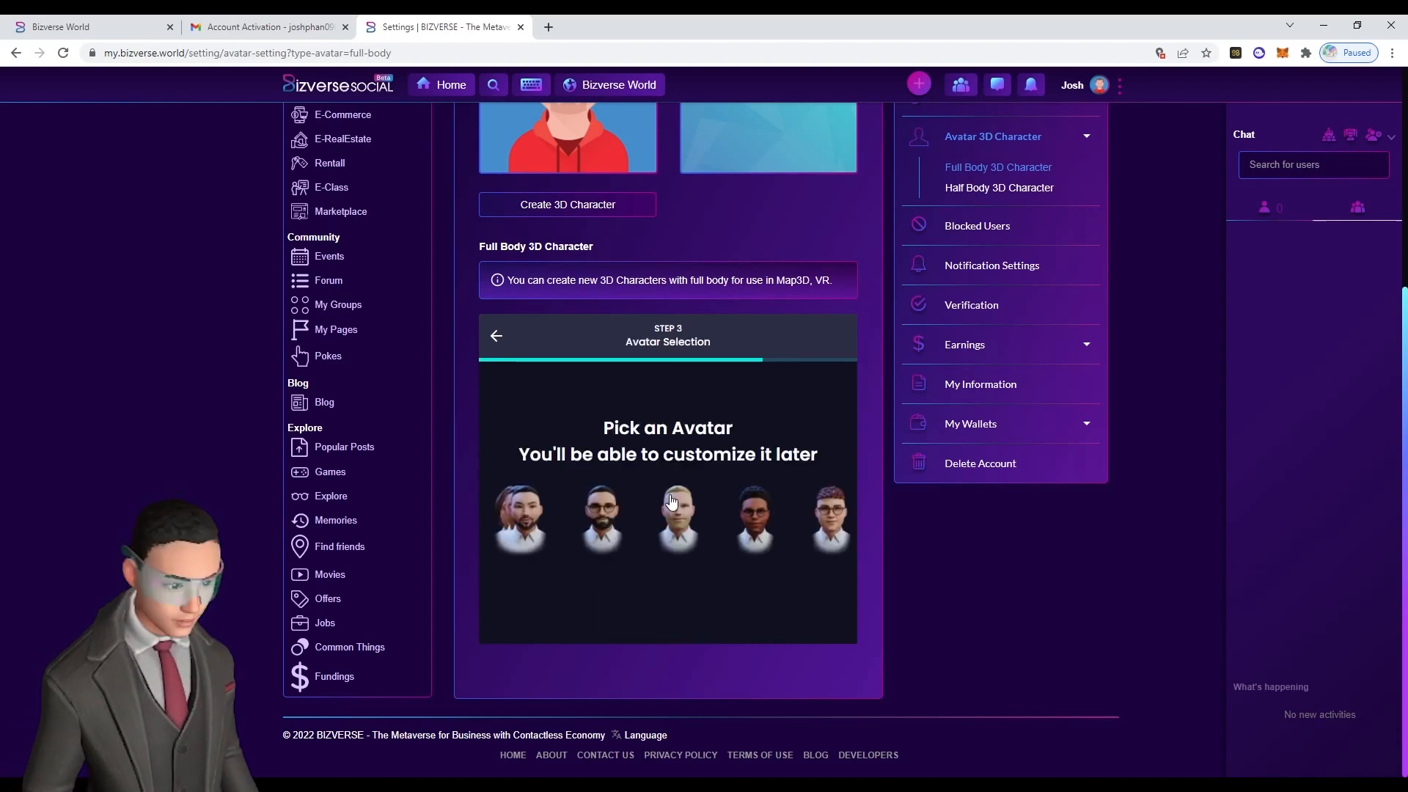
left_click(677, 519)
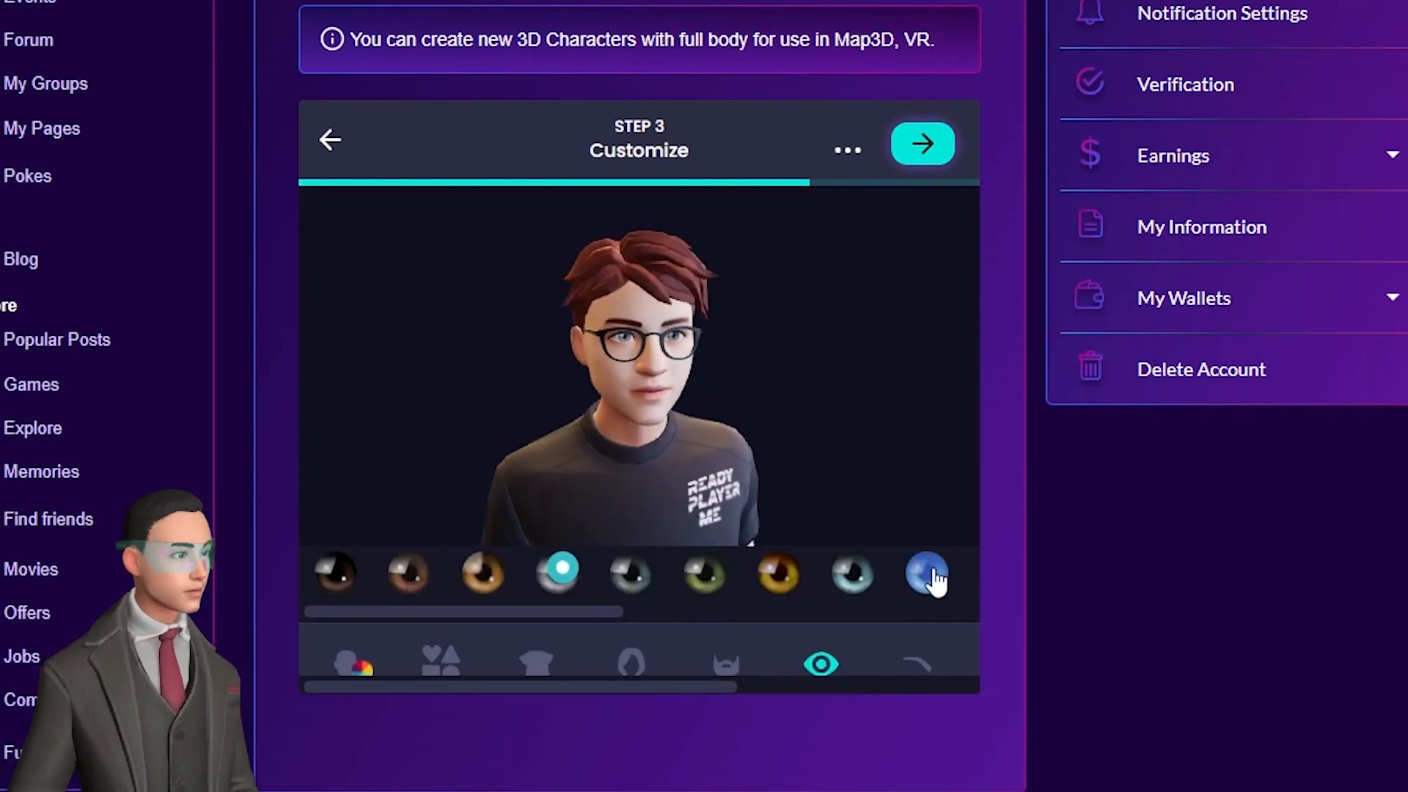
Step: Give the avatar a new eye colour and glasses, then finish past the readyplayer.me prompt
left_click(658, 664)
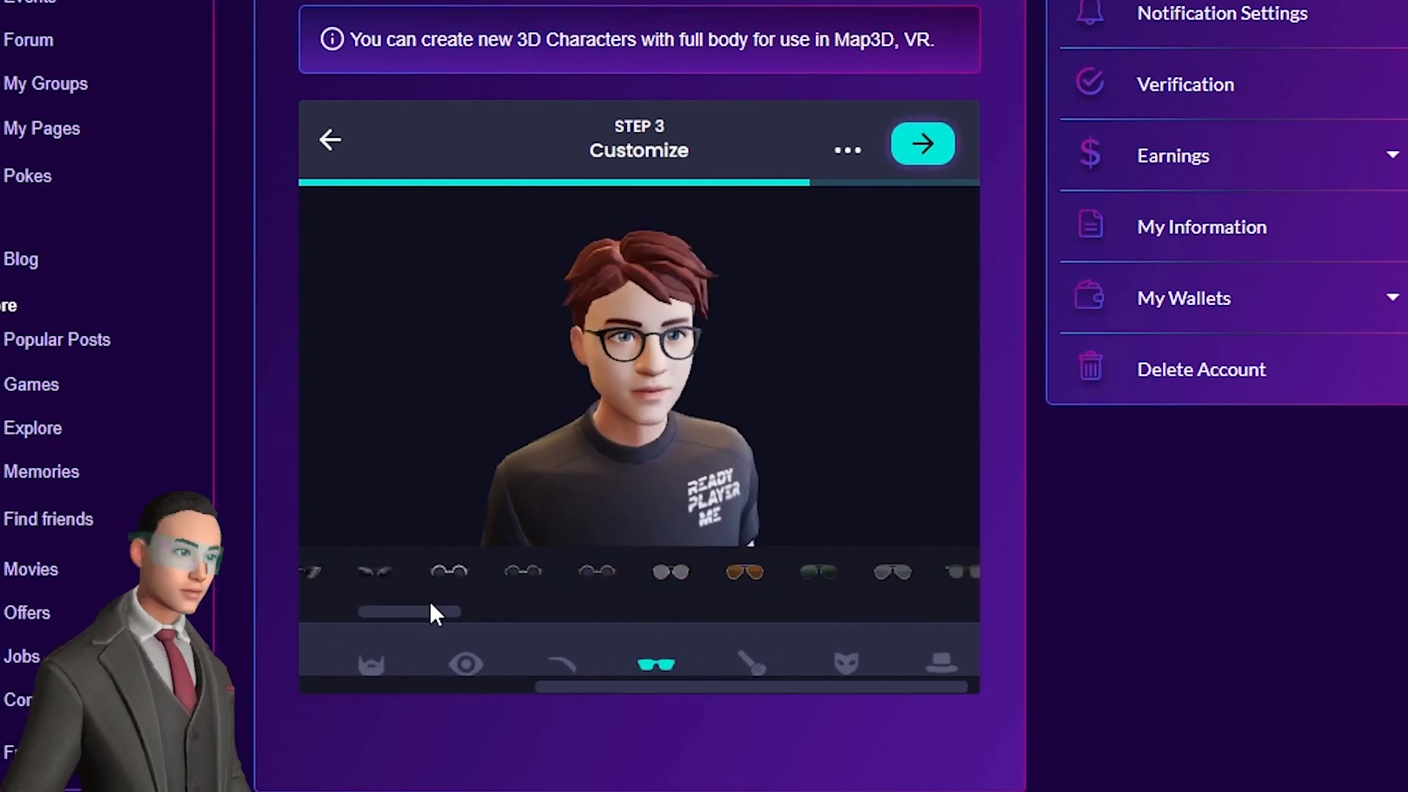
left_click(845, 664)
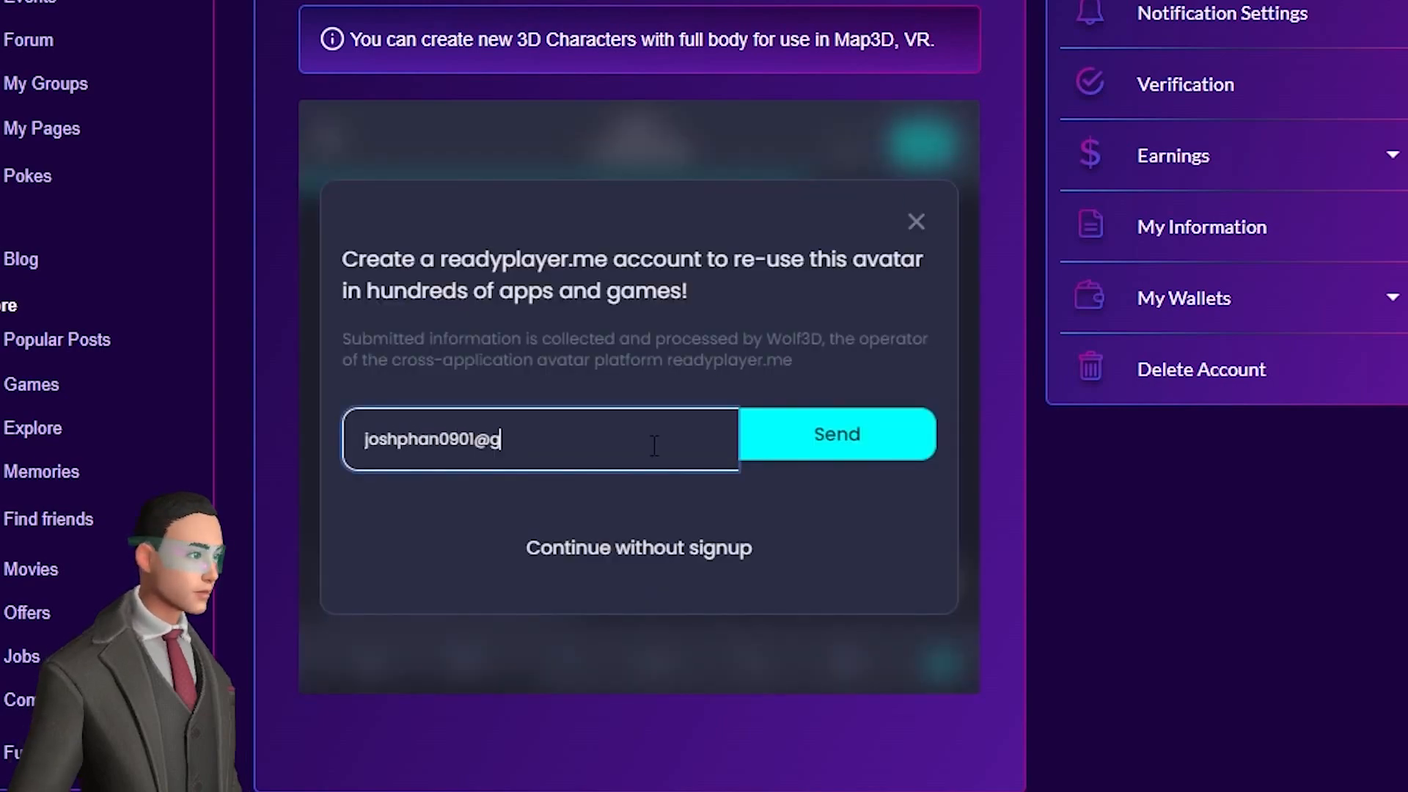
left_click(835, 433)
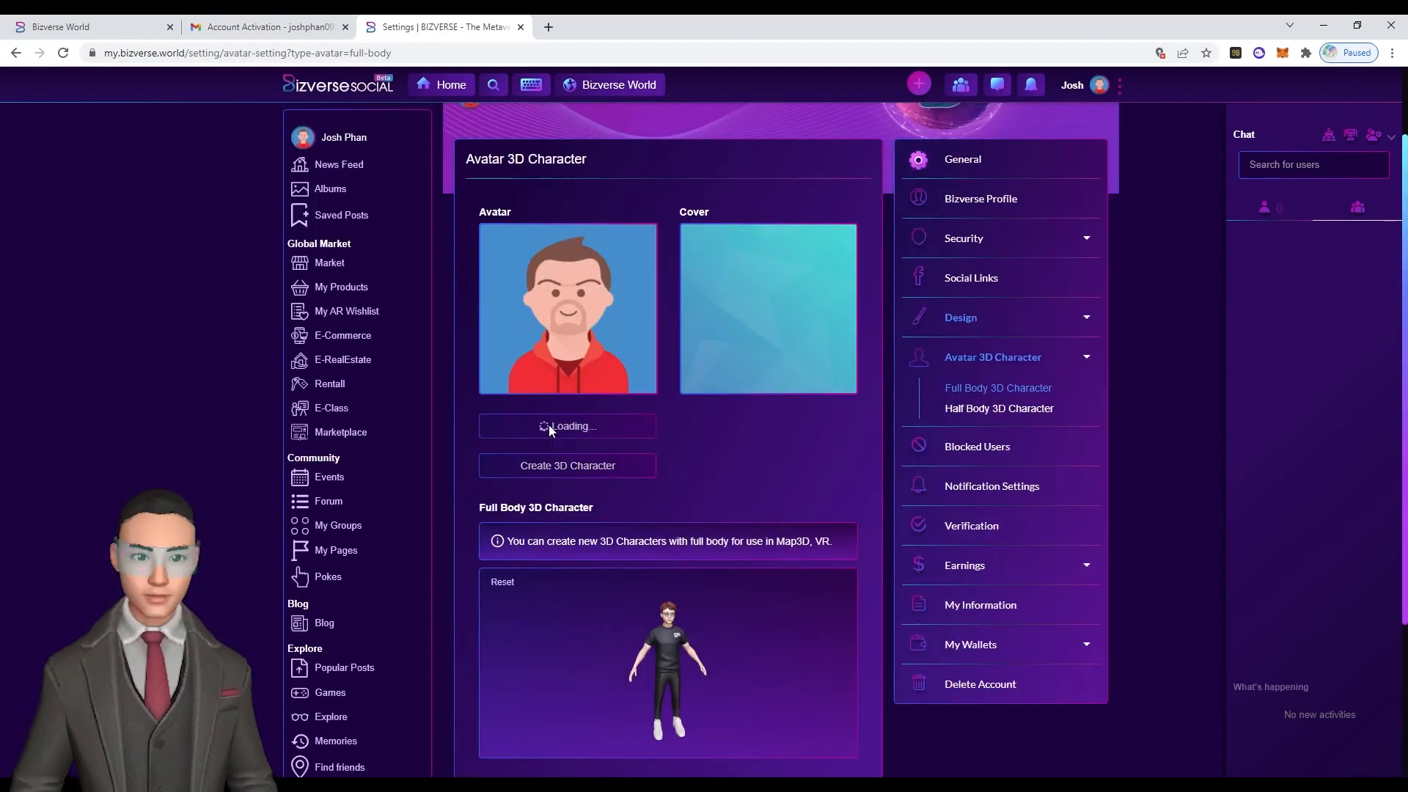
Step: Save the 3D character as the profile picture via Create Avatar from 3D Character
scroll("down", 3)
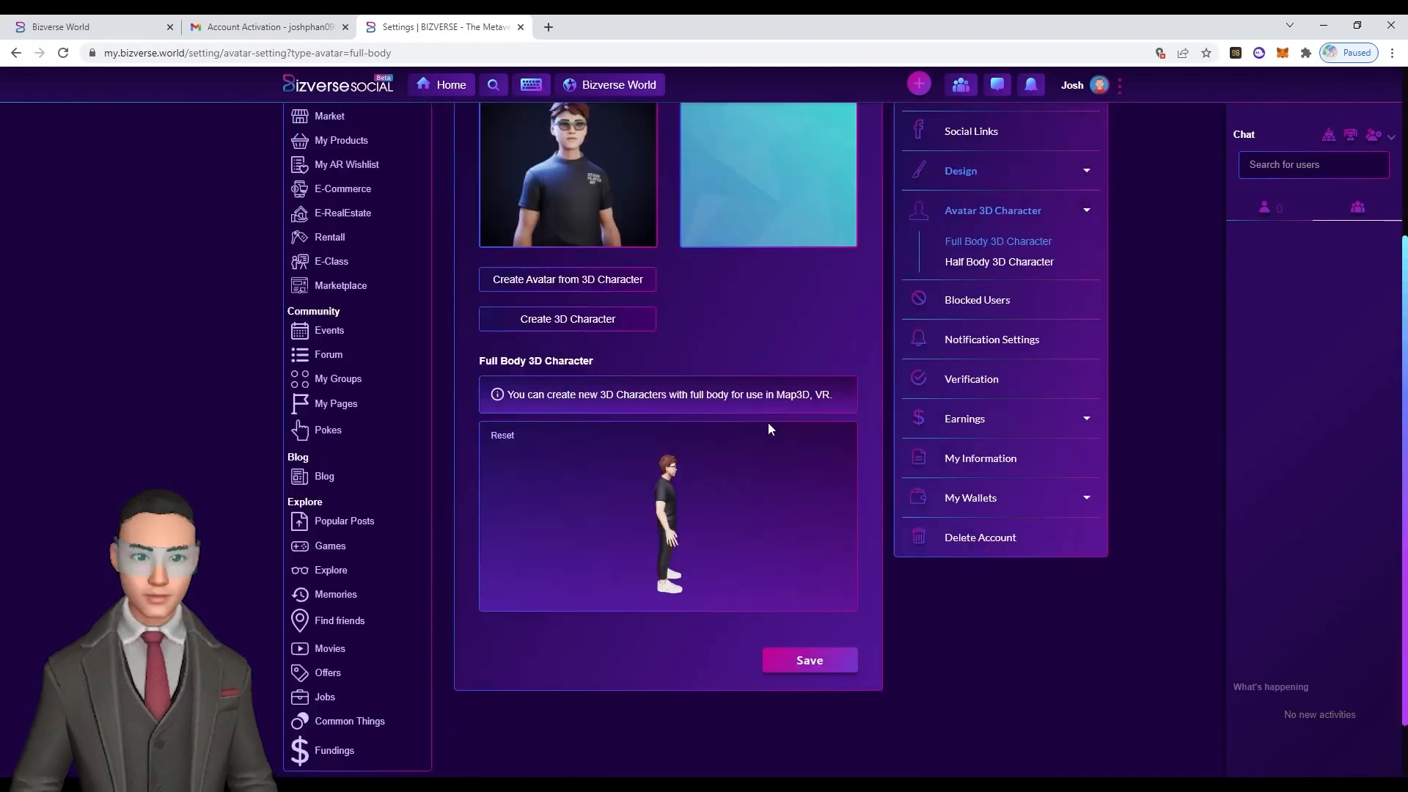
scroll("up", 3)
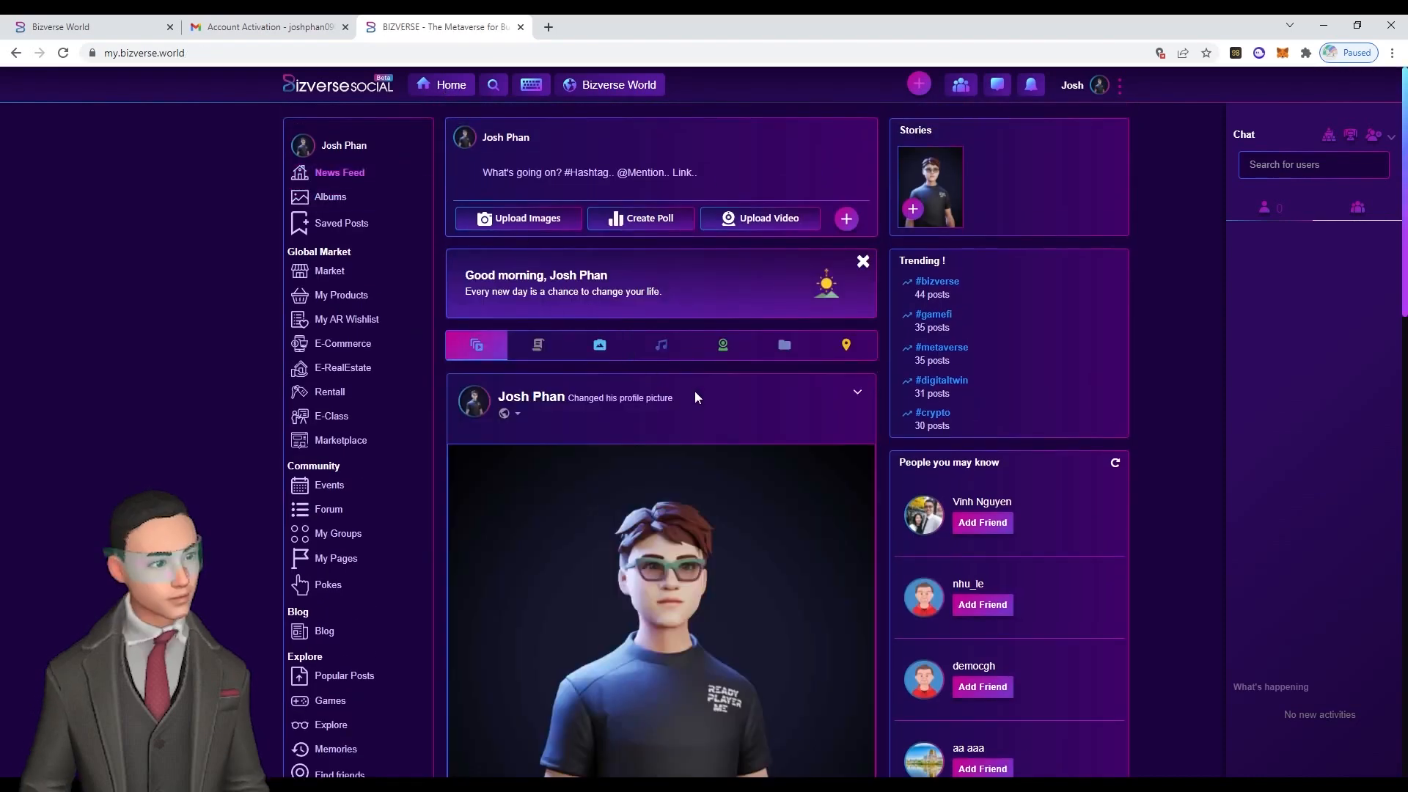
Step: Comment 'Love it !!' on a news feed post and send it
scroll("down", 3)
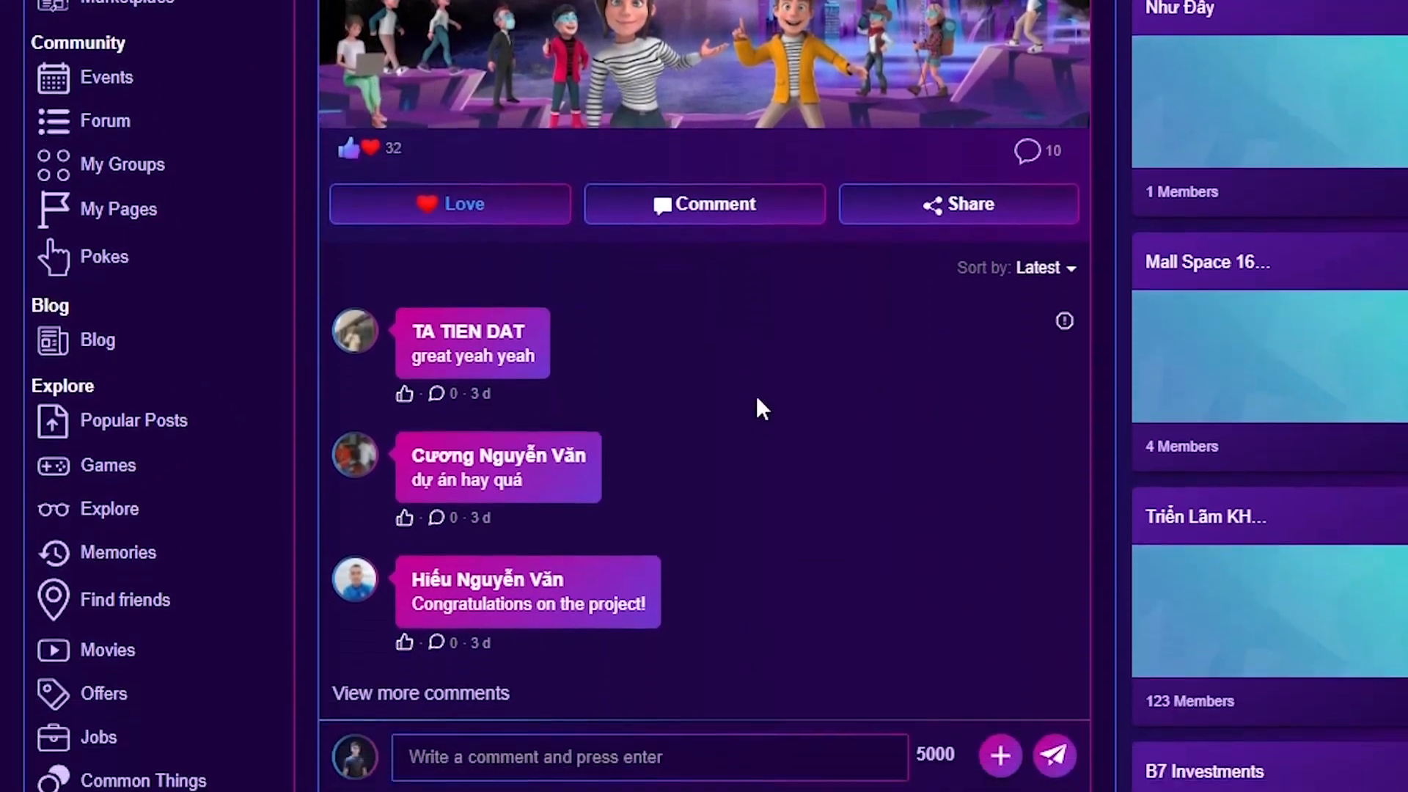
type("Love it !!")
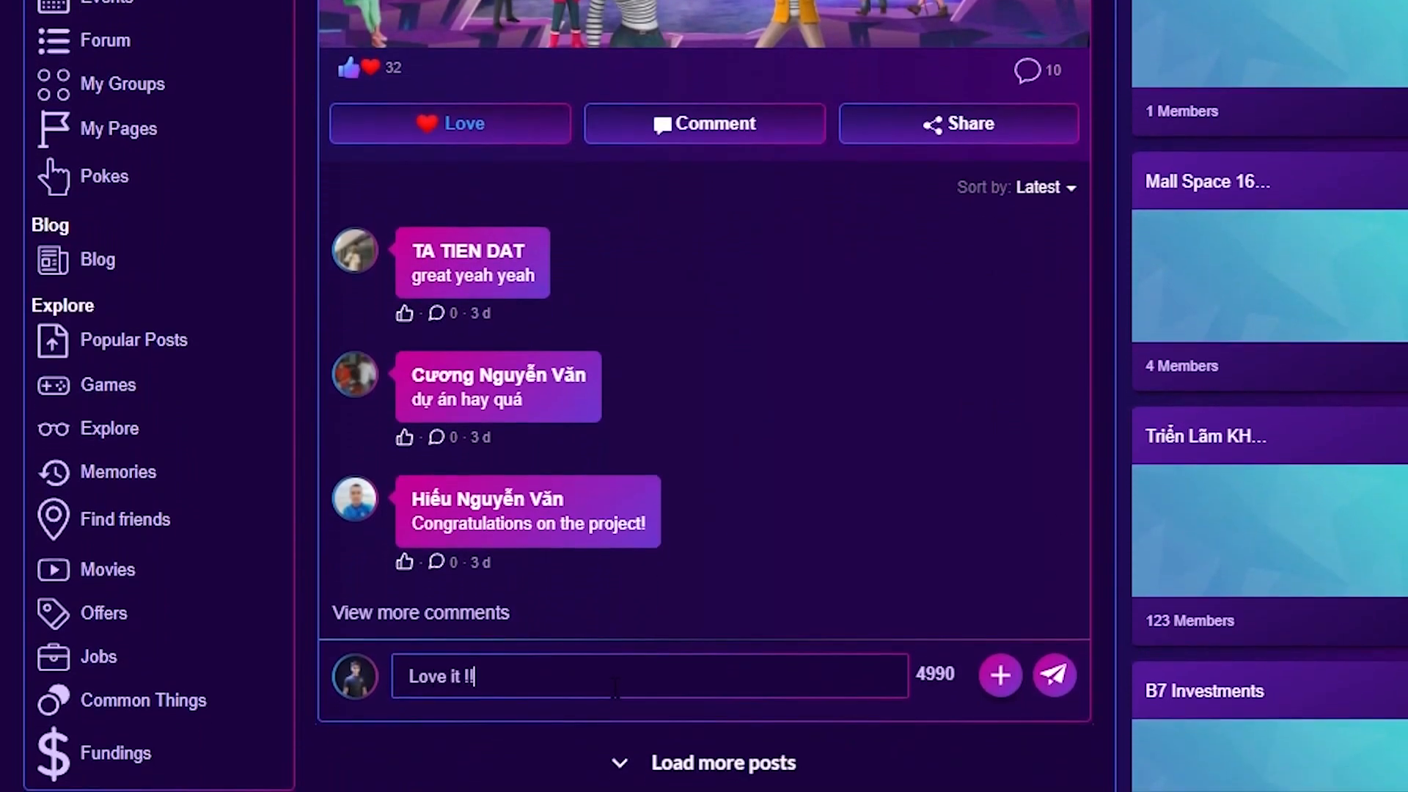
left_click(1053, 674)
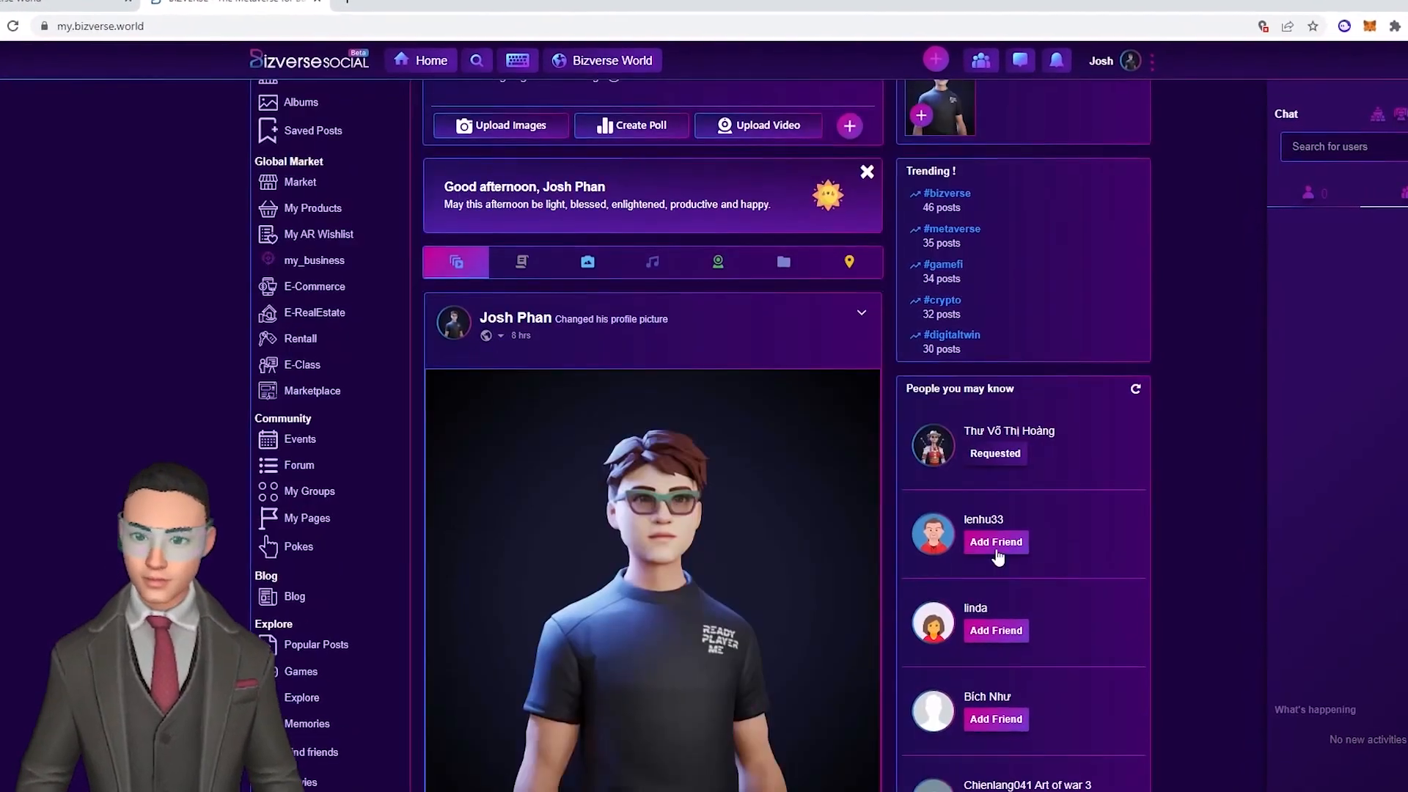
scroll("down", 3)
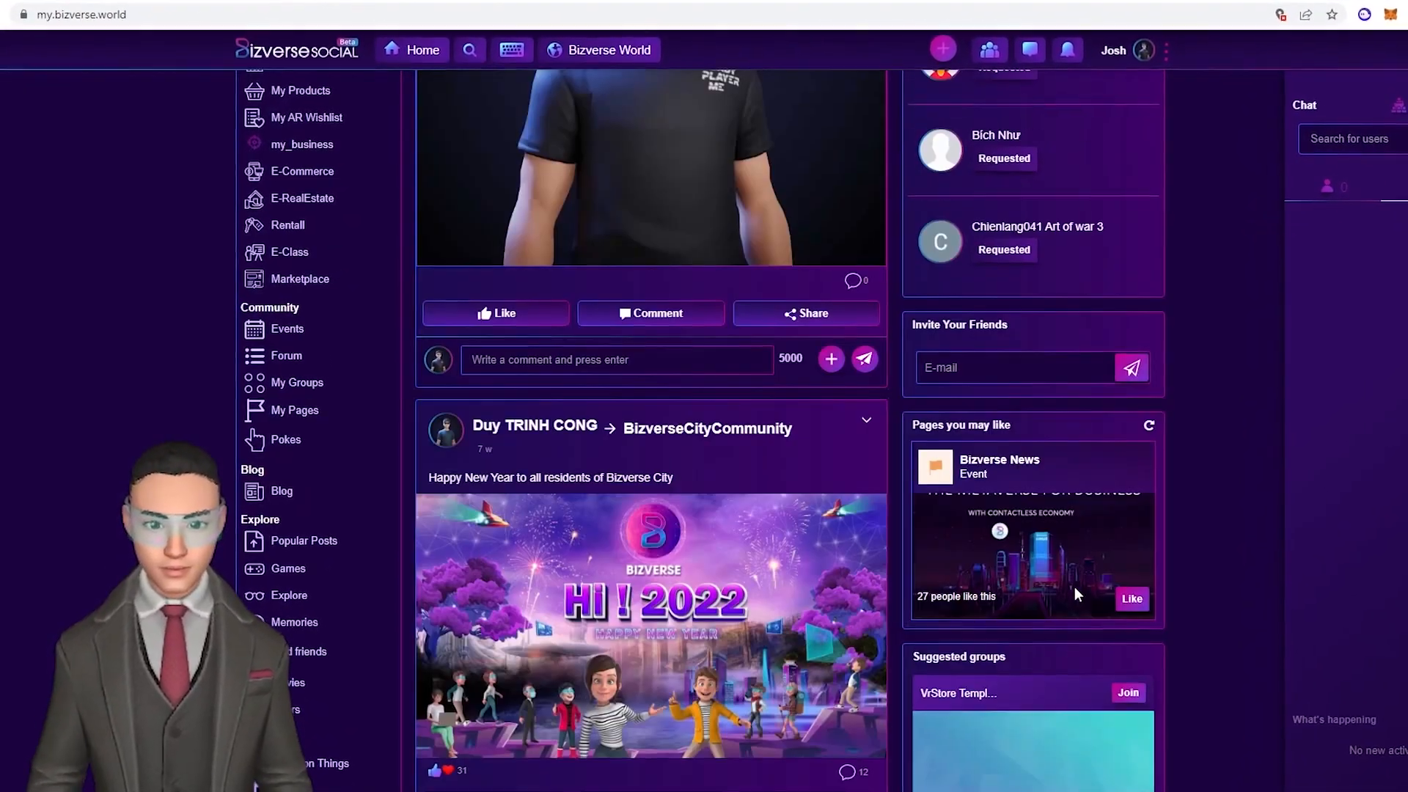